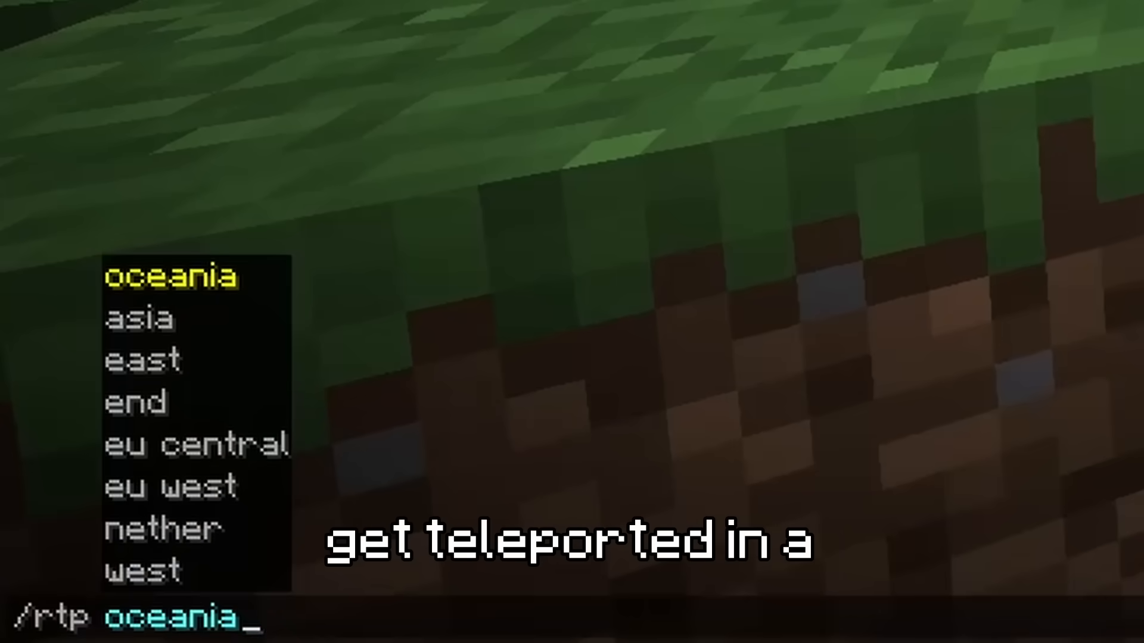
- Run /rtp oceania to random-teleport into the Oceania region
{"action": "key", "text": "Enter"}
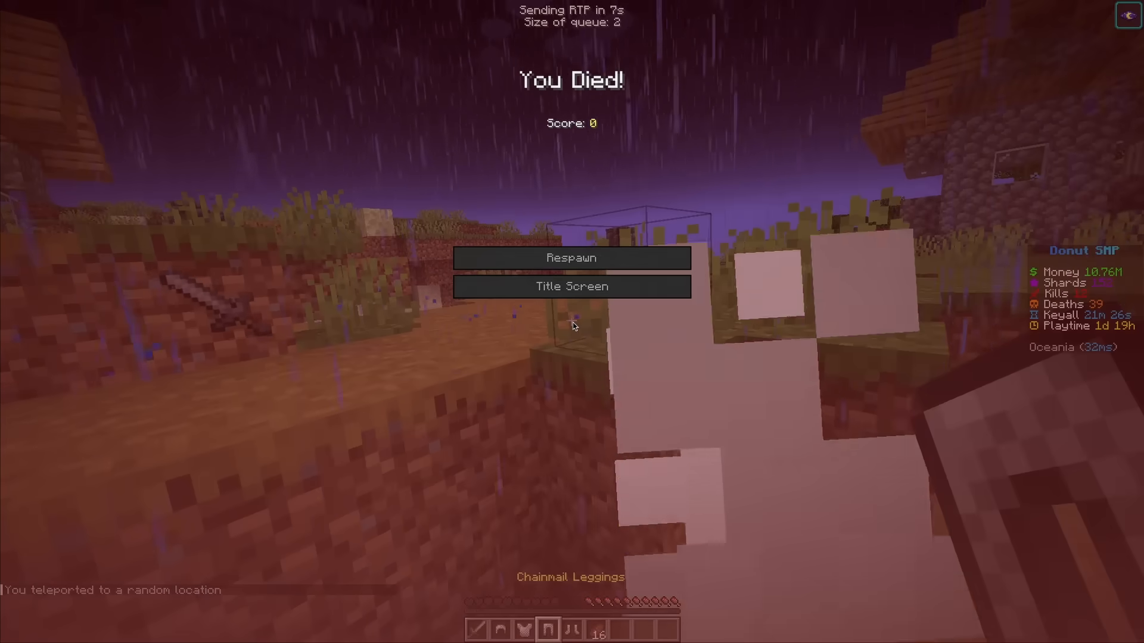
{"action": "left_click", "coordinate": [572, 258]}
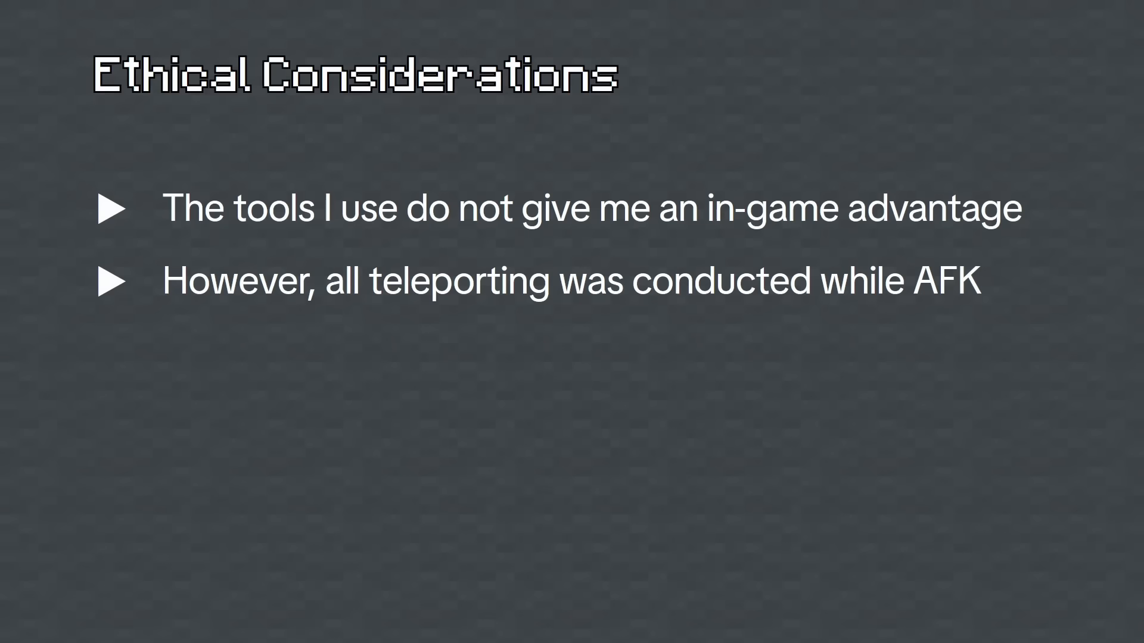
- Advance to the Ethical Considerations slide on no in-game advantage and AFK teleporting
{"action": "key", "text": "right"}
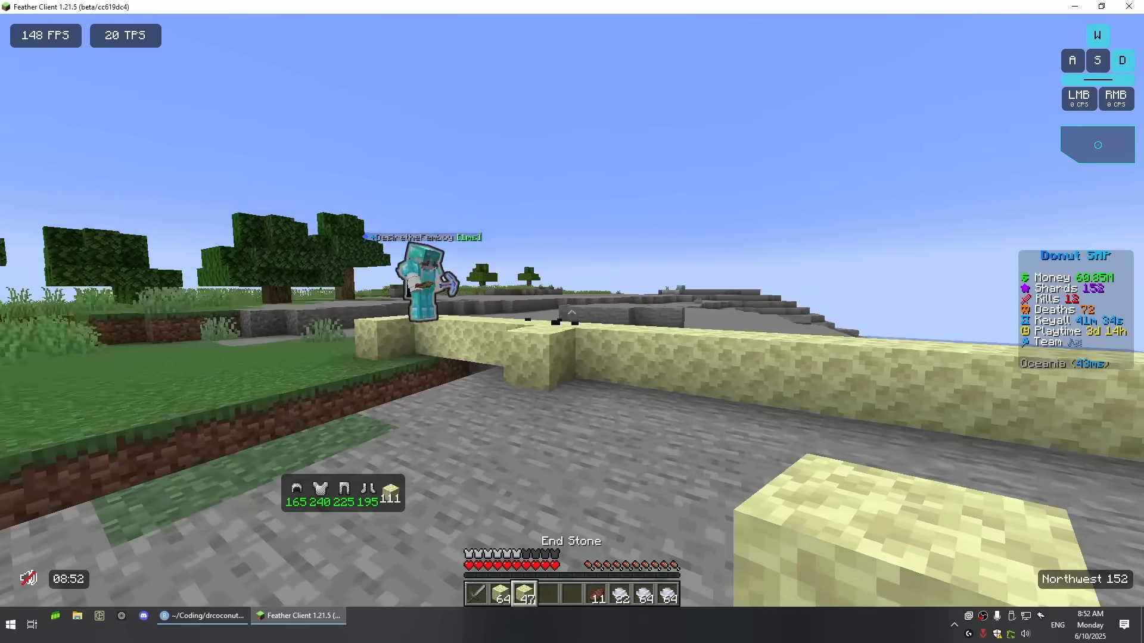
{"action": "mouse_move", "coordinate": [572, 321]}
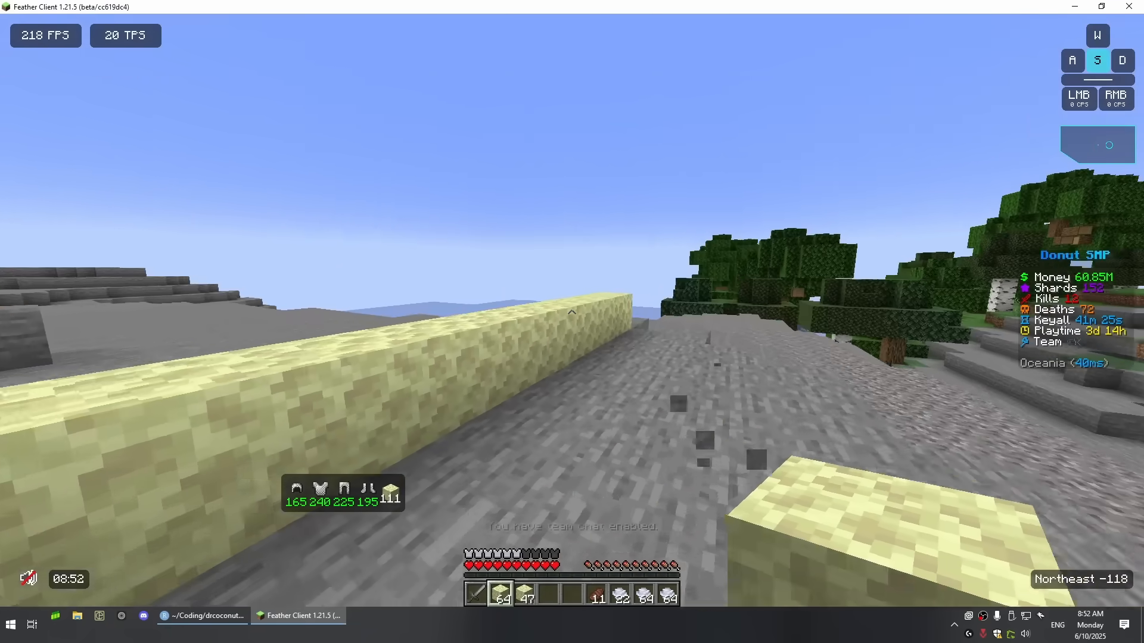
- Switch between the Shiny teleport scatter plot and Minecraft to show coordinates near X -158077, Z -72949
{"action": "left_click", "coordinate": [205, 615]}
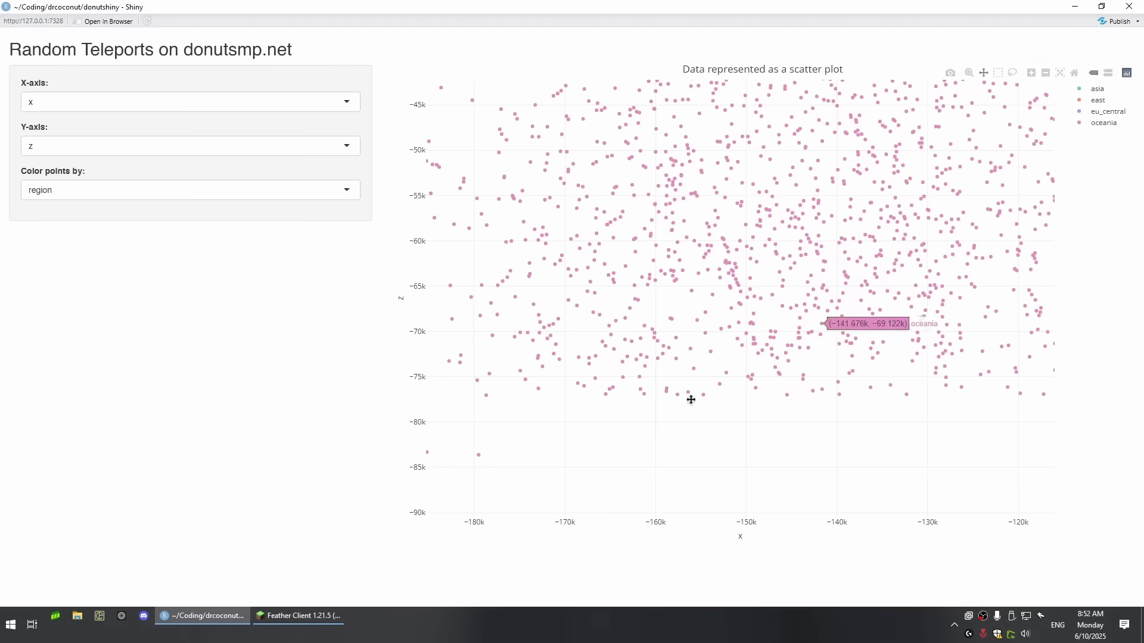
{"action": "mouse_move", "coordinate": [741, 399]}
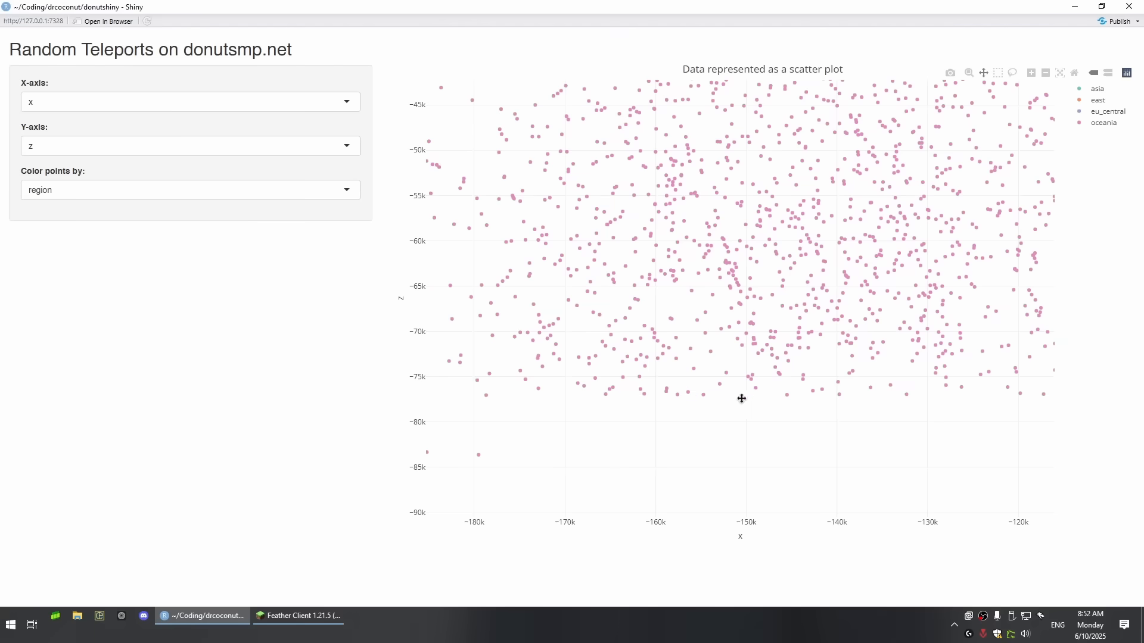
{"action": "left_click", "coordinate": [298, 616]}
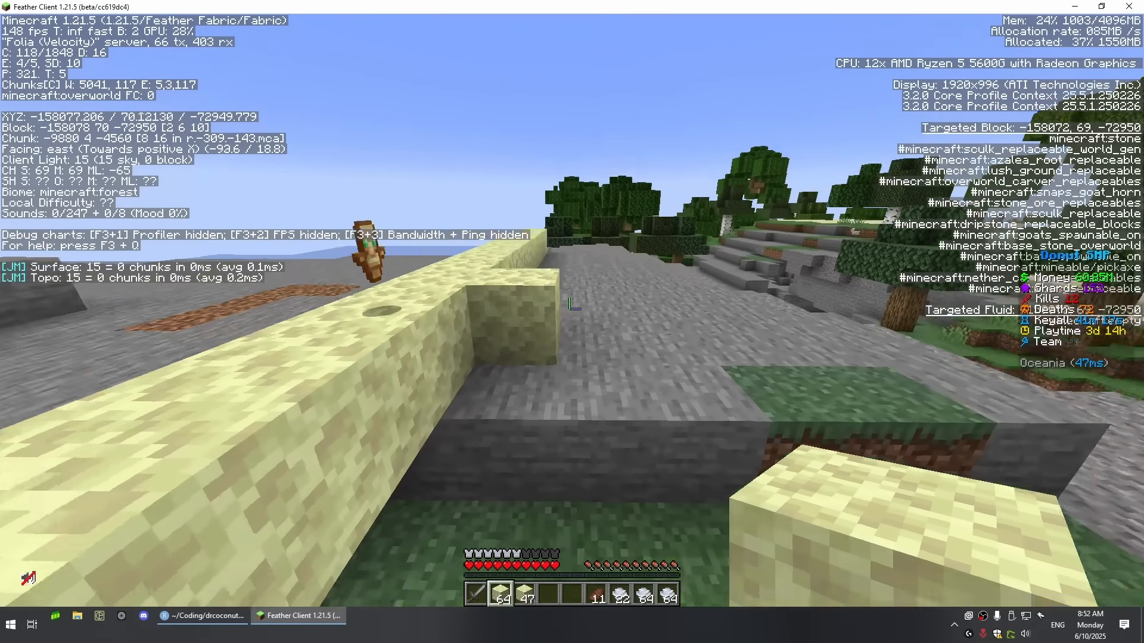
{"action": "left_click", "coordinate": [203, 616]}
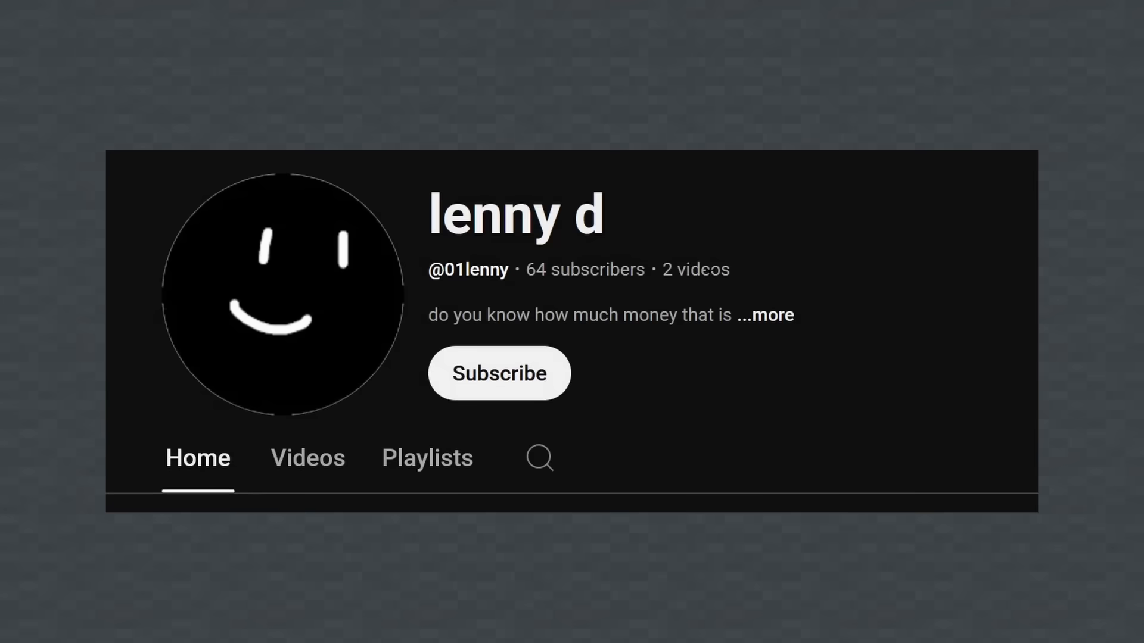
- Subscribe to the creator's YouTube channel
{"action": "left_click", "coordinate": [499, 373]}
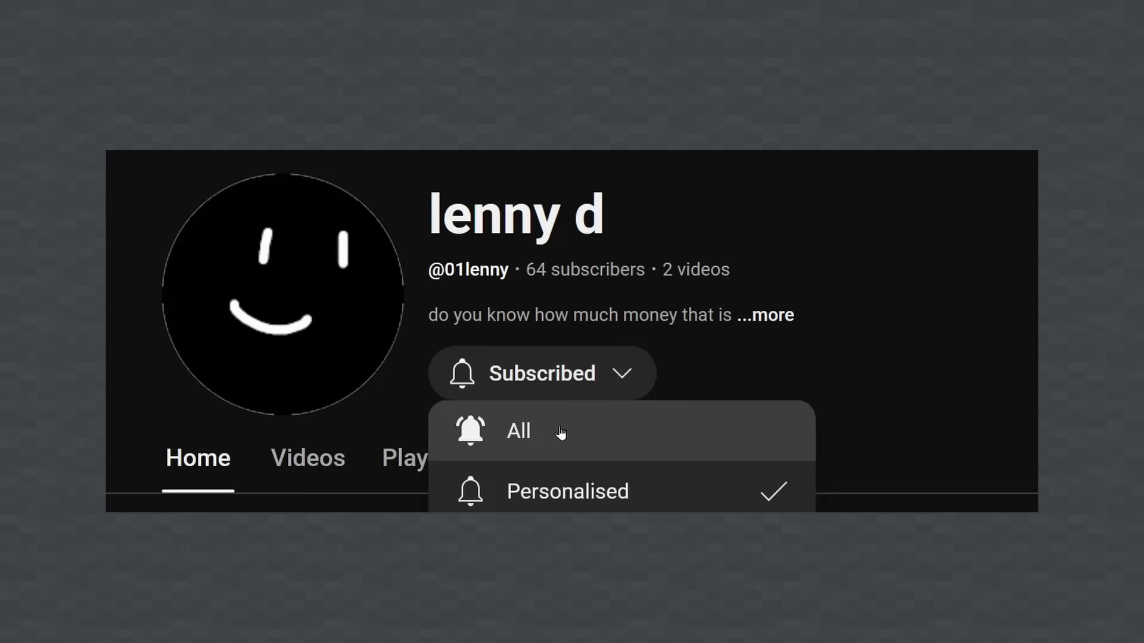